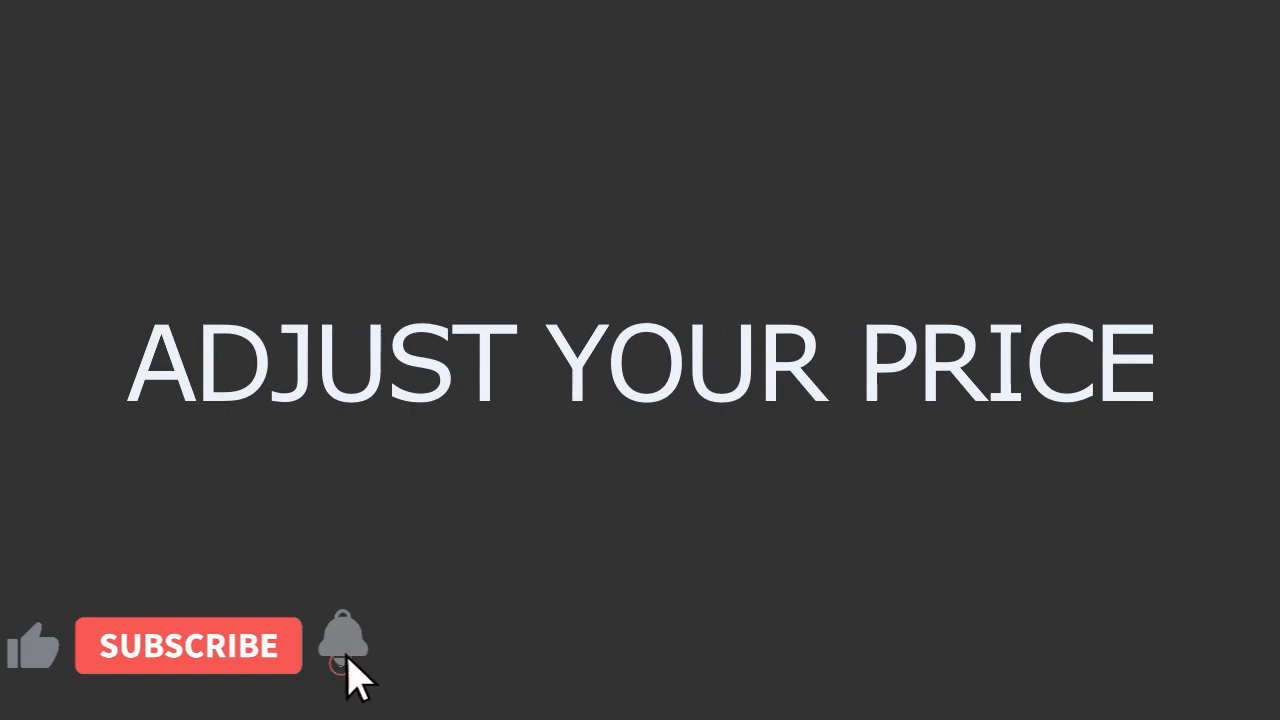
pyautogui.click(188, 645)
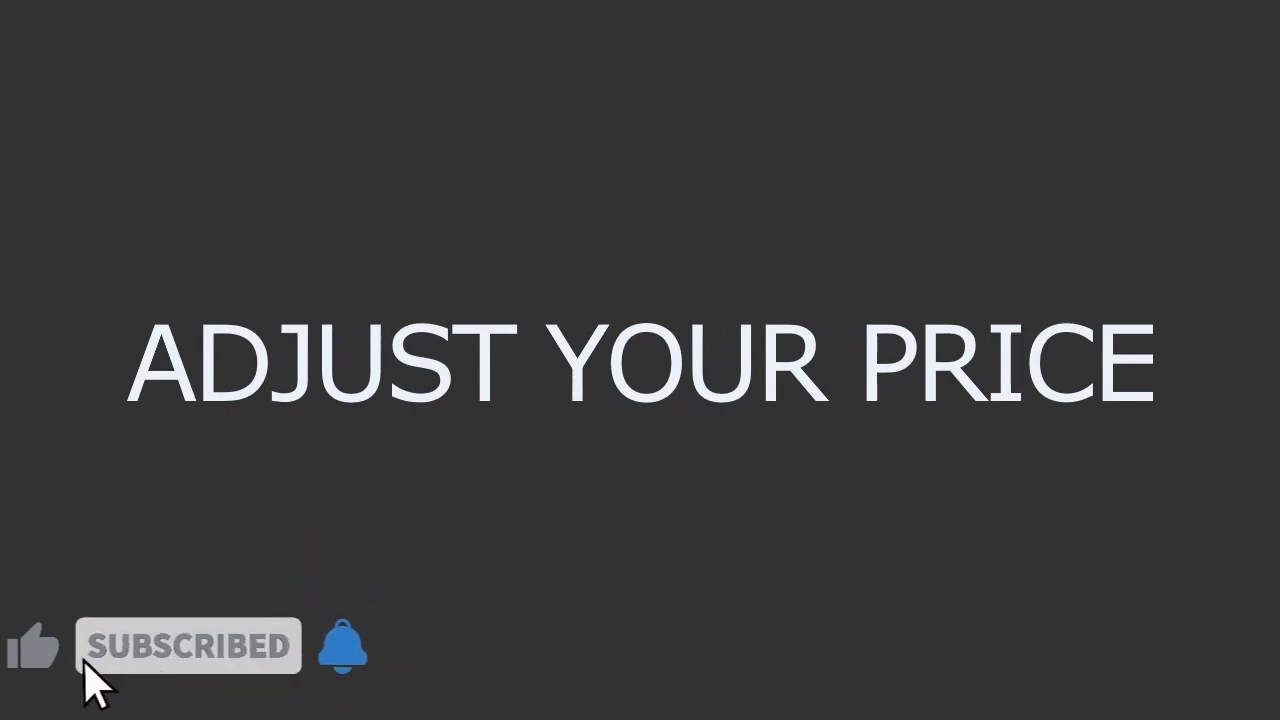